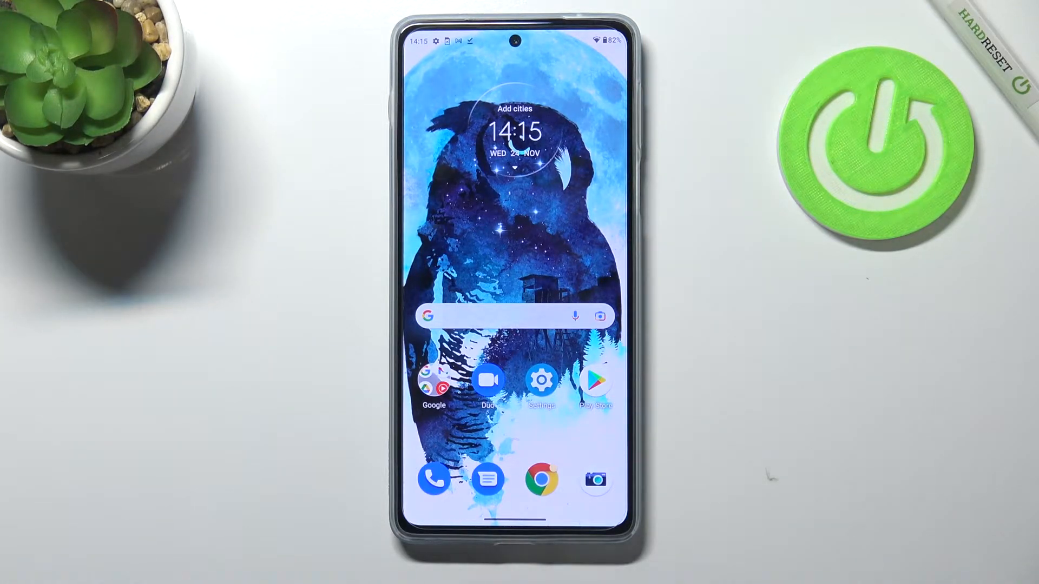
# Launch Settings from the home screen and go to the System page.
pyautogui.click(541, 383)
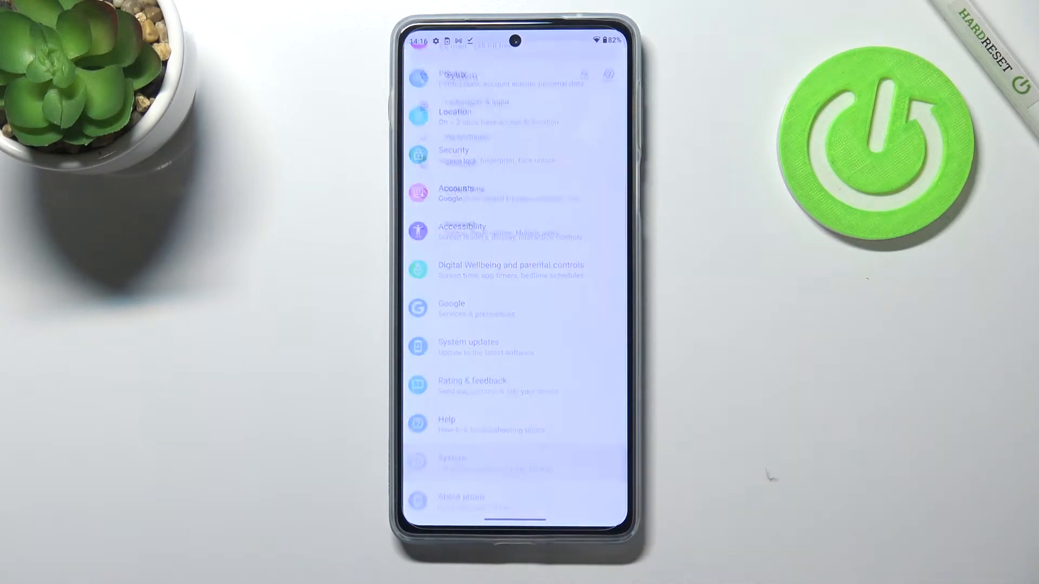
pyautogui.click(452, 462)
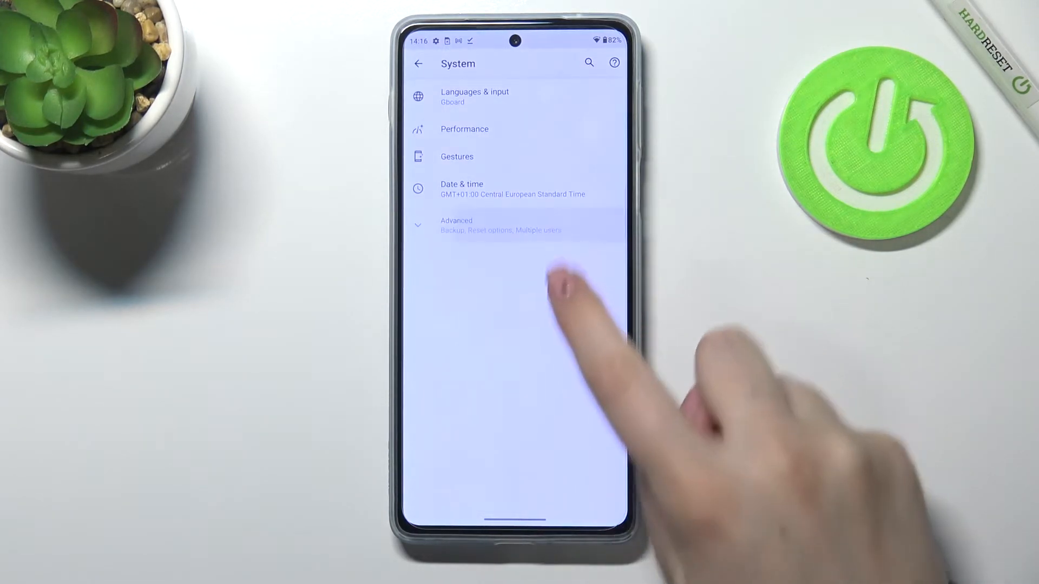
# Reach the Reset Wi‑Fi, mobile & Bluetooth page through Advanced > Reset options.
pyautogui.click(501, 230)
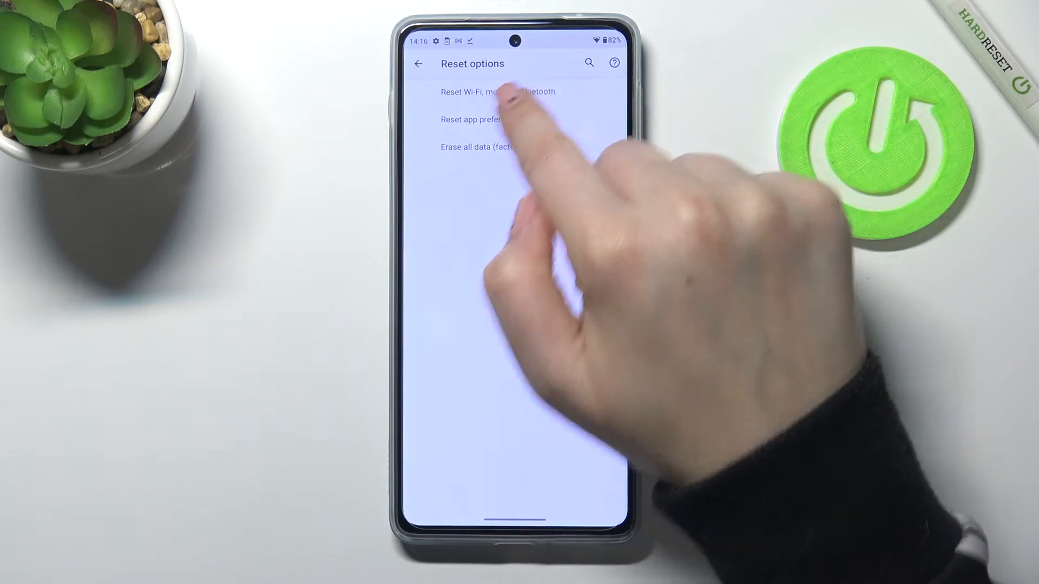
pyautogui.click(498, 91)
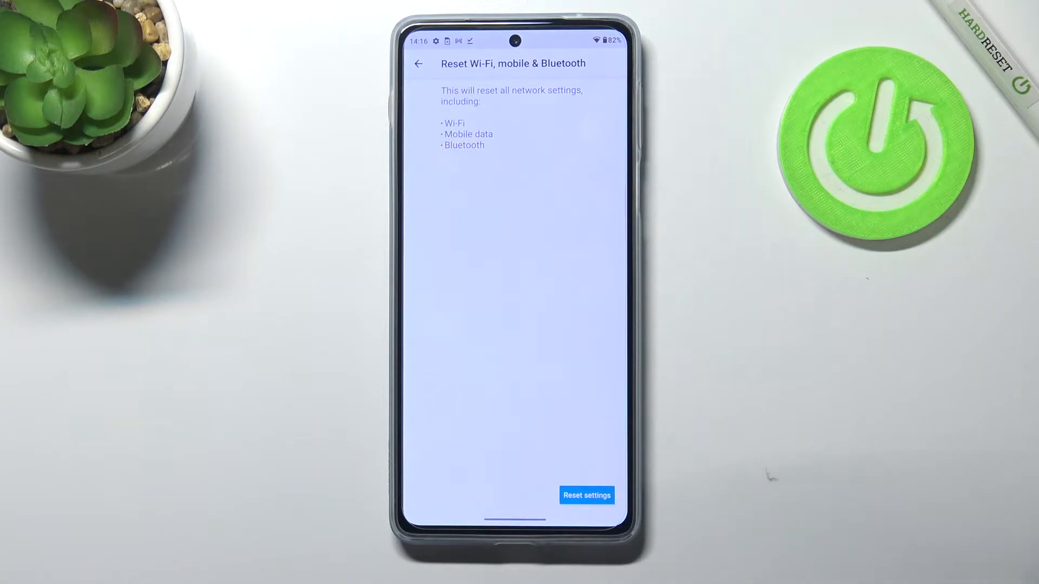
# Choose Reset settings to bring up the final network-reset confirmation.
pyautogui.click(586, 495)
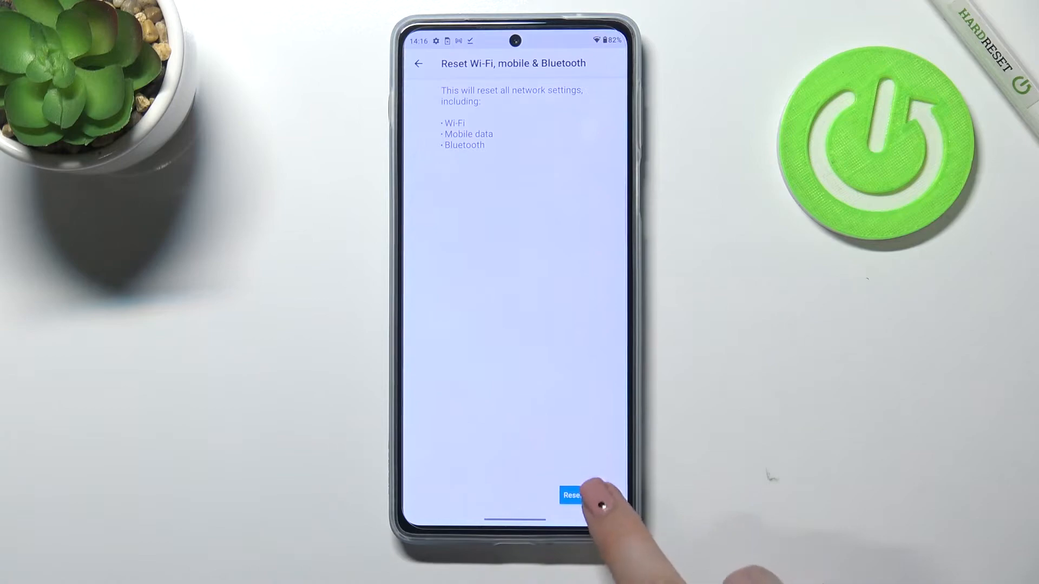
pyautogui.click(572, 495)
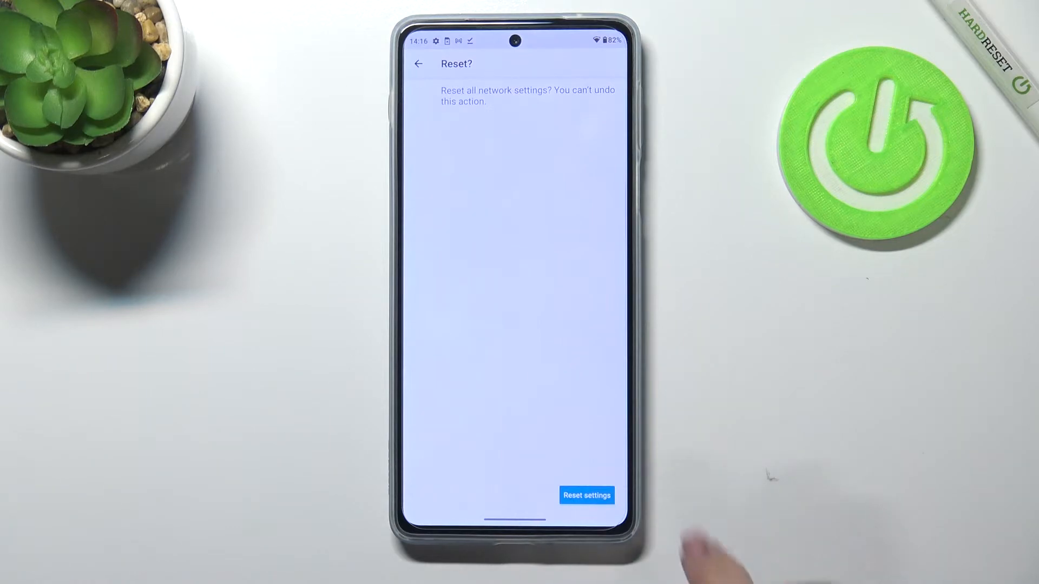
# Confirm resetting all network settings and return to the home screen.
pyautogui.click(586, 496)
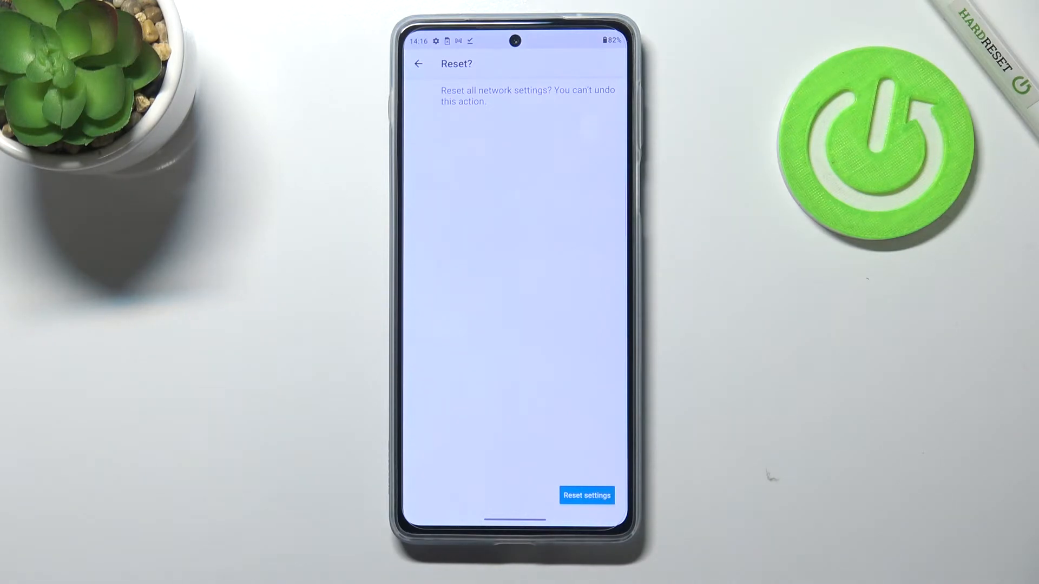
pyautogui.click(585, 495)
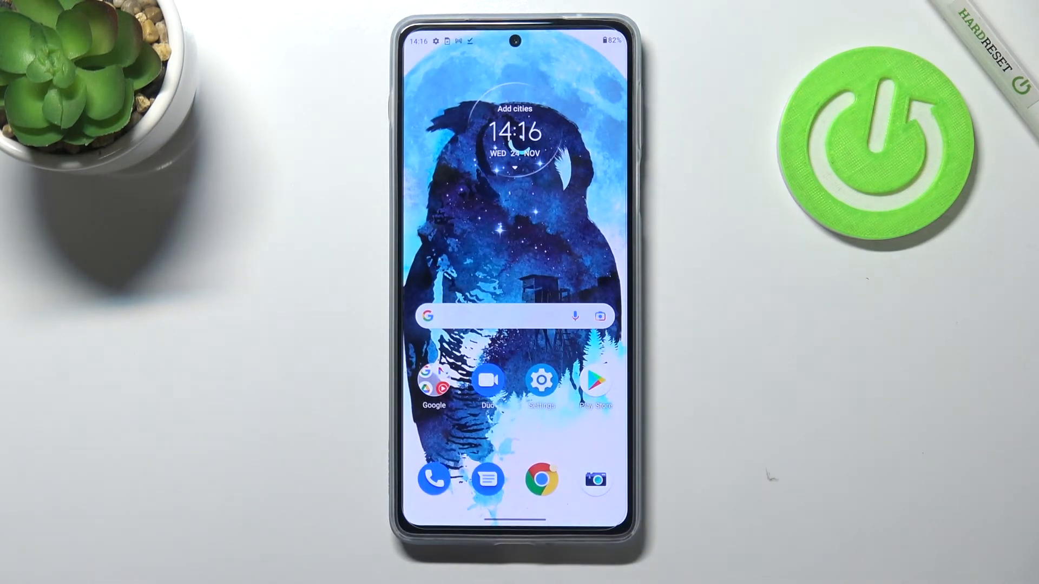